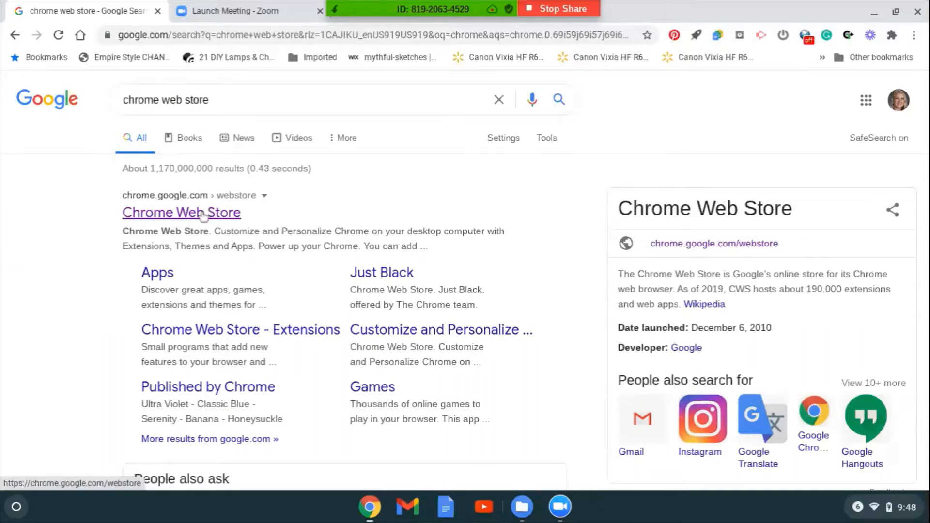
- Open the Chrome Web Store from the Google search results
click(180, 212)
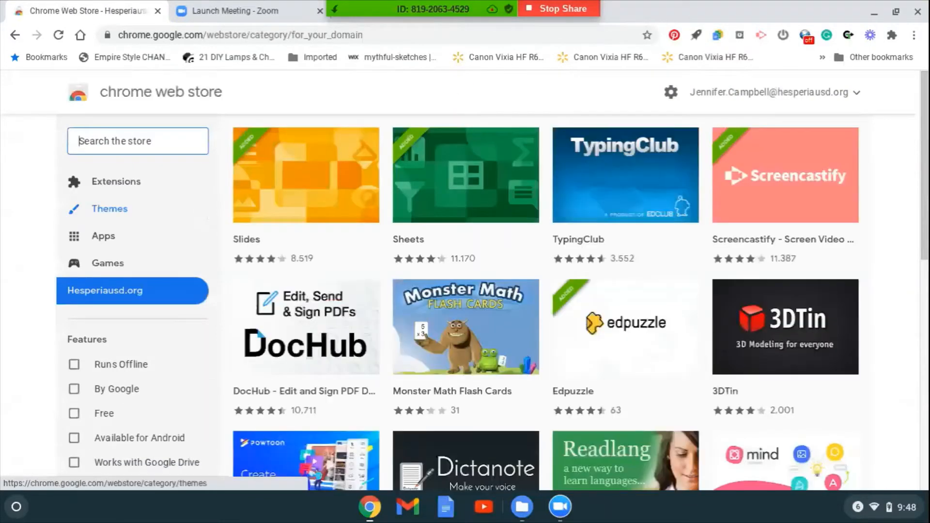
text(lol)
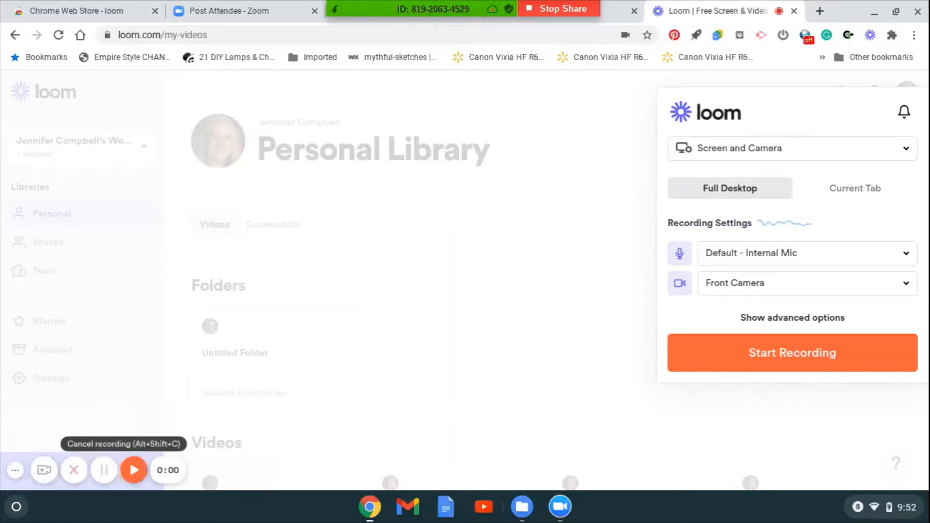
mouse_move(26, 488)
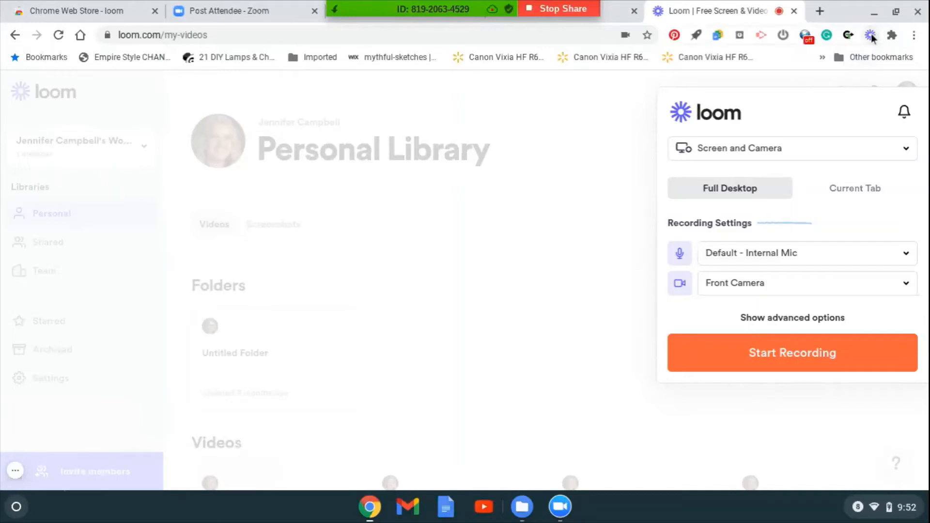
mouse_move(869, 35)
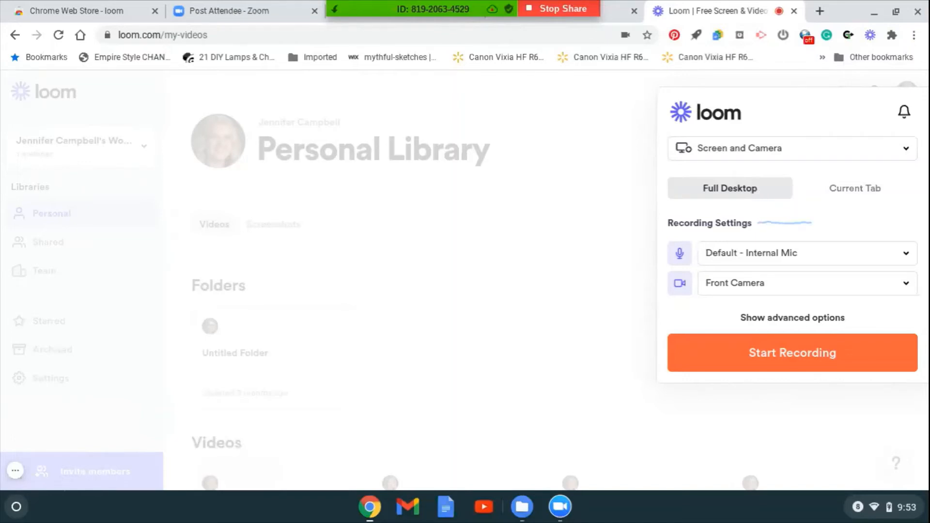
- Review the available microphones in the dropdown, then start a new Loom recording
click(803, 253)
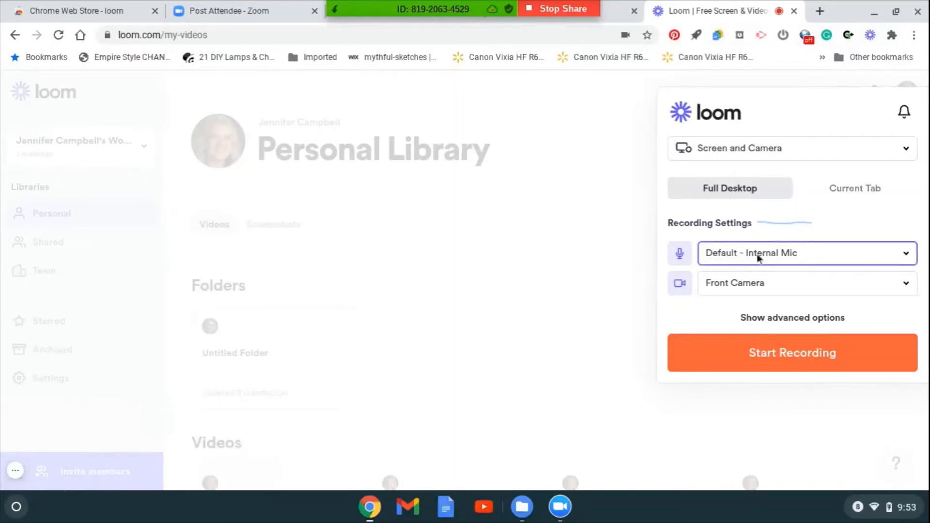
click(805, 253)
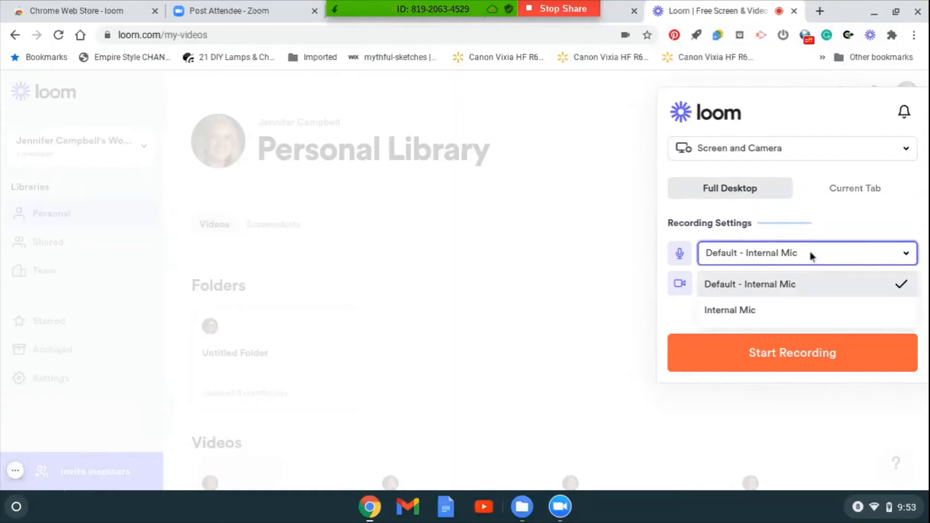
mouse_move(740, 275)
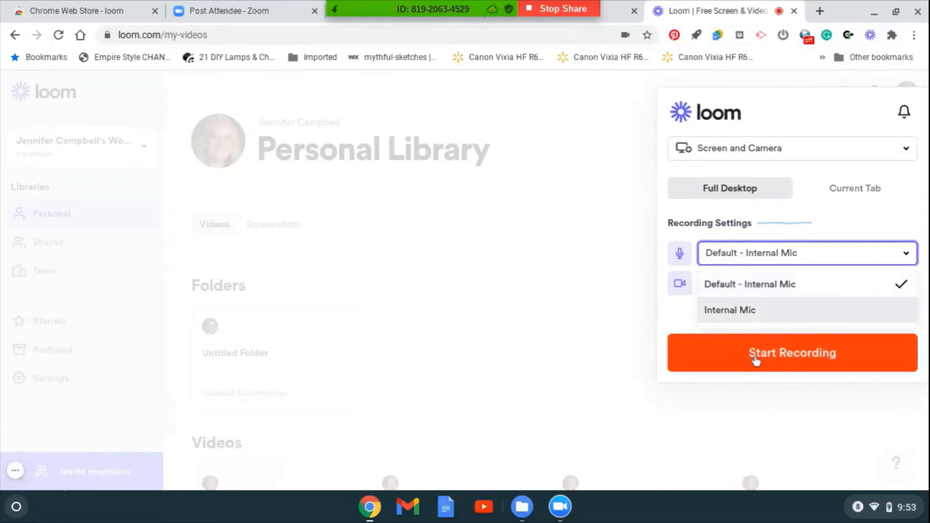
click(791, 352)
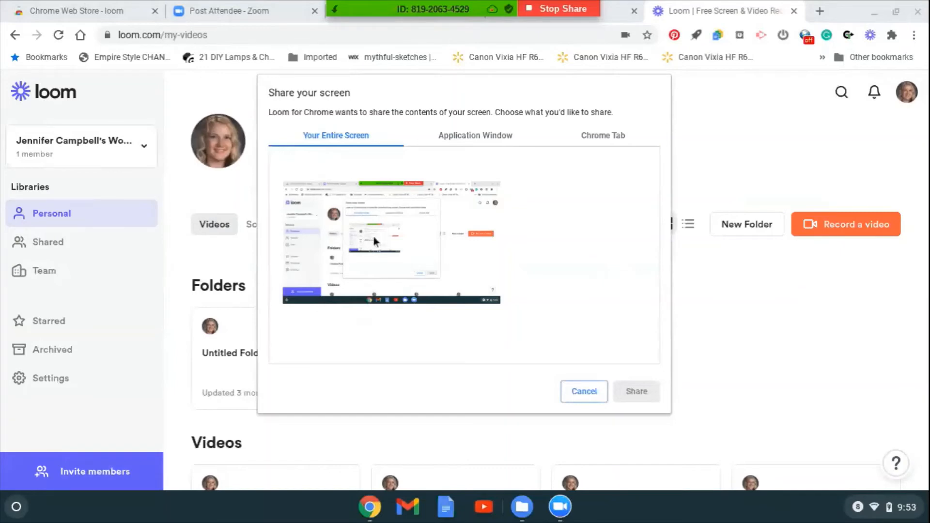
- Share the entire screen and begin recording it
click(390, 241)
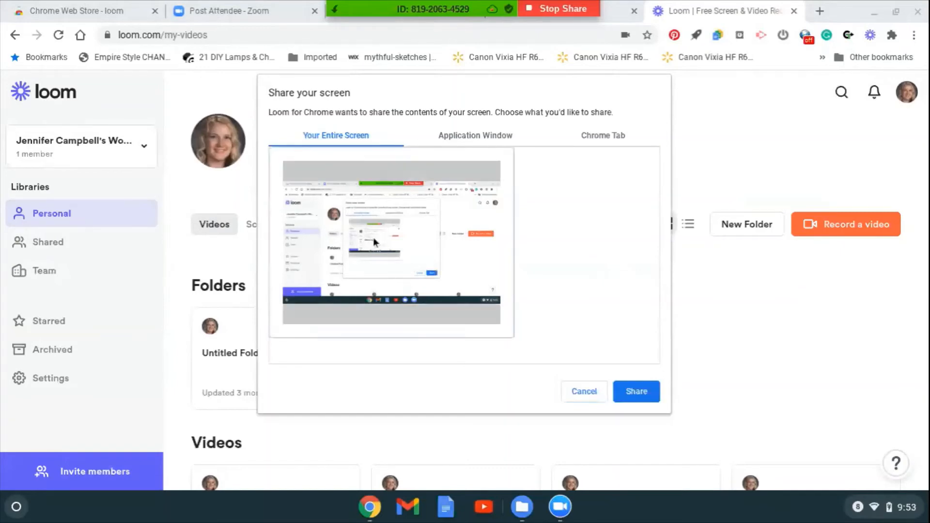
click(635, 391)
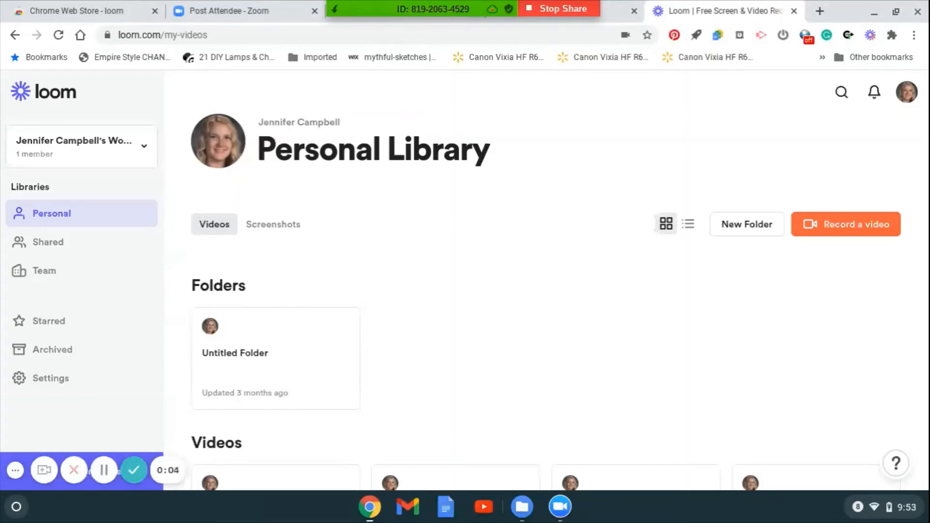
mouse_move(103, 470)
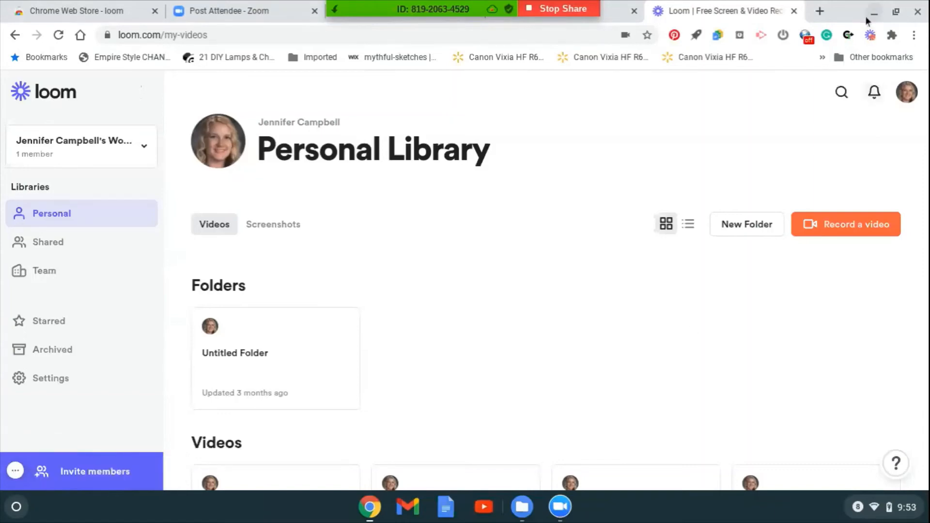
mouse_move(870, 35)
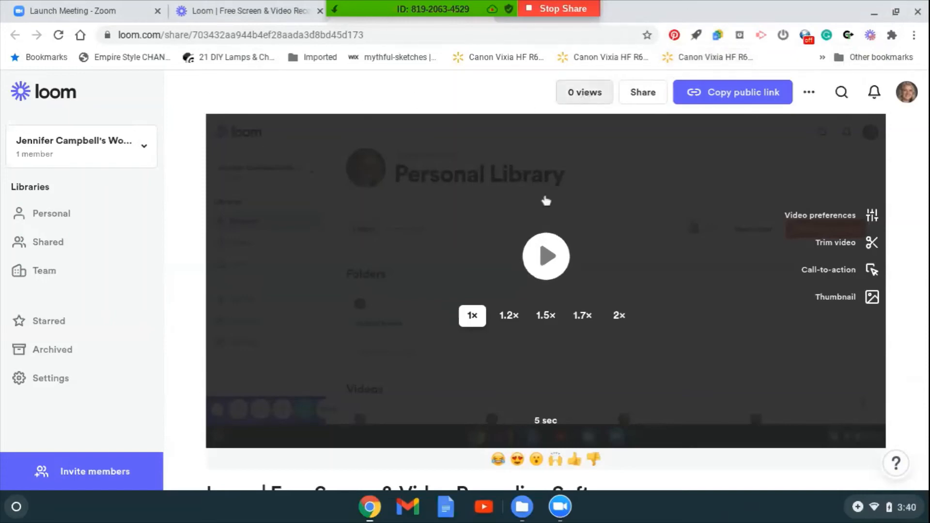
mouse_move(679, 193)
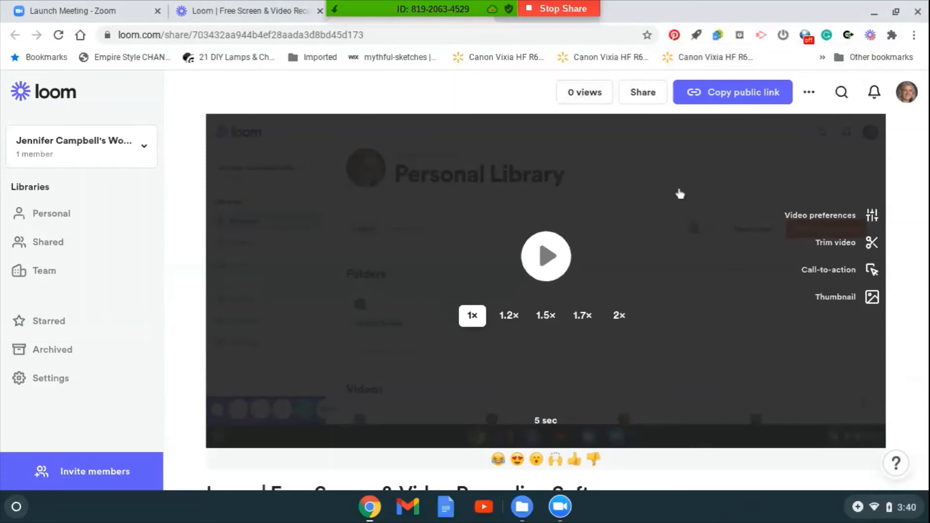
mouse_move(635, 244)
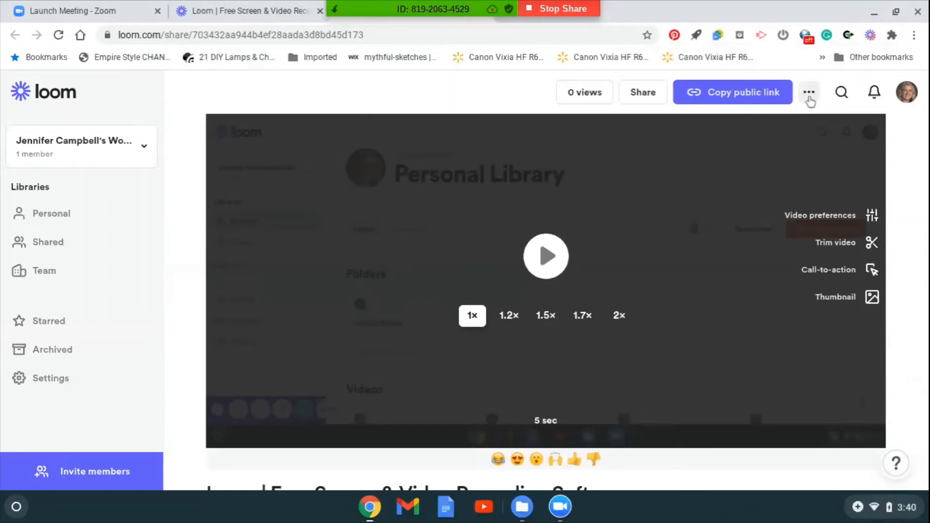
- Download the recorded video as MP4 from the video page's more-actions menu
click(809, 92)
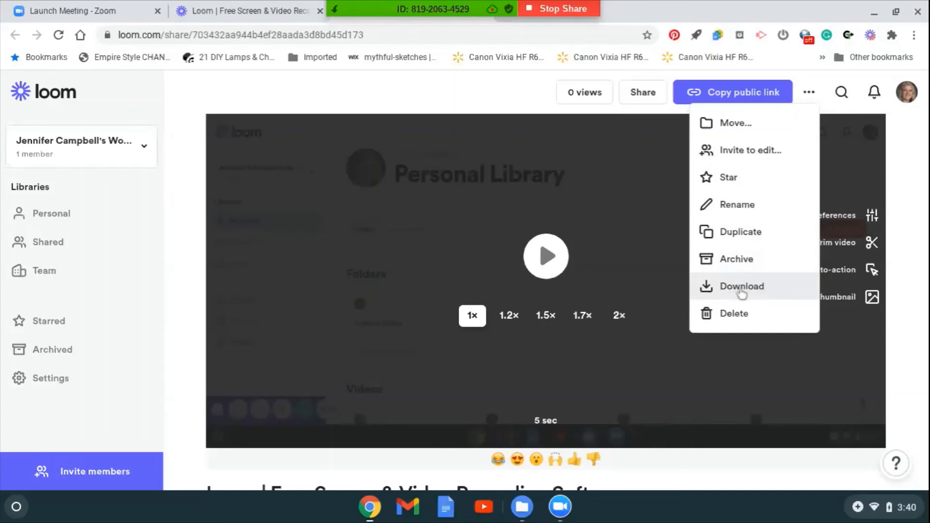
click(740, 286)
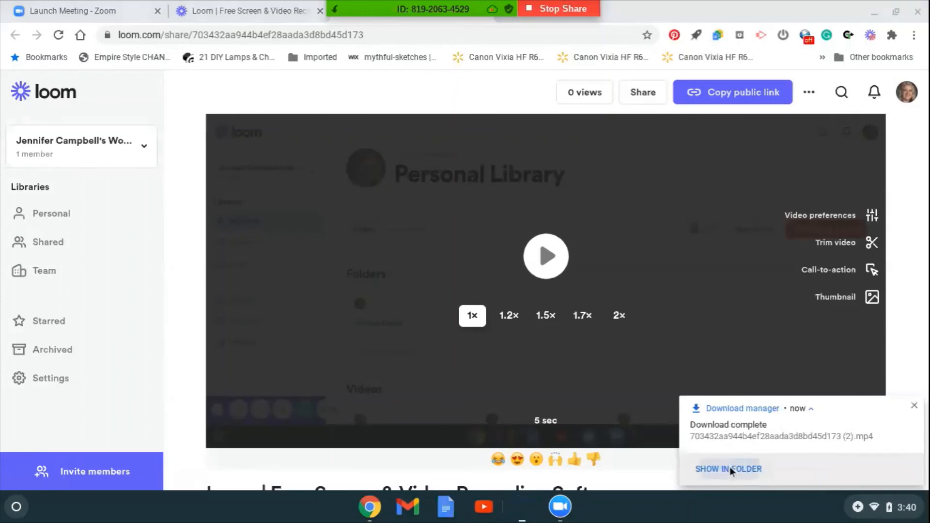
- Show the downloaded Loom MP4 in the Downloads folder
click(727, 469)
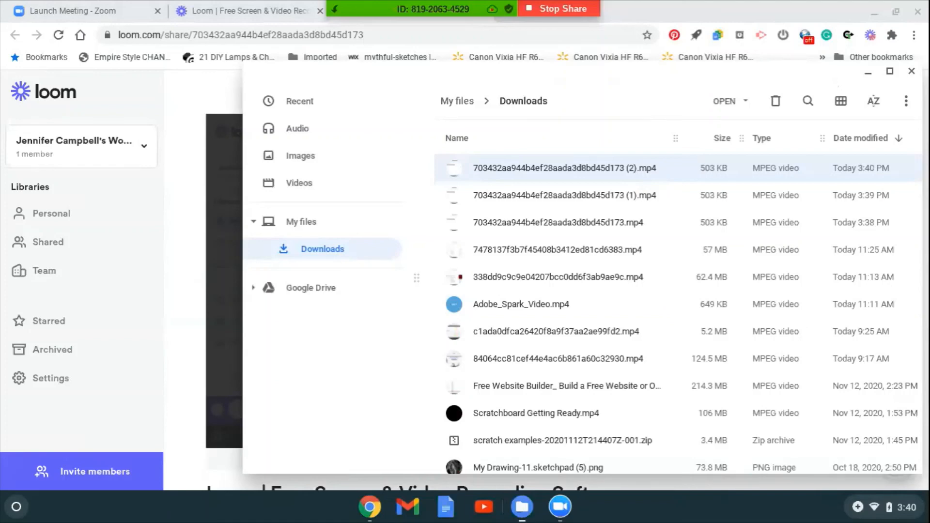
mouse_move(610, 176)
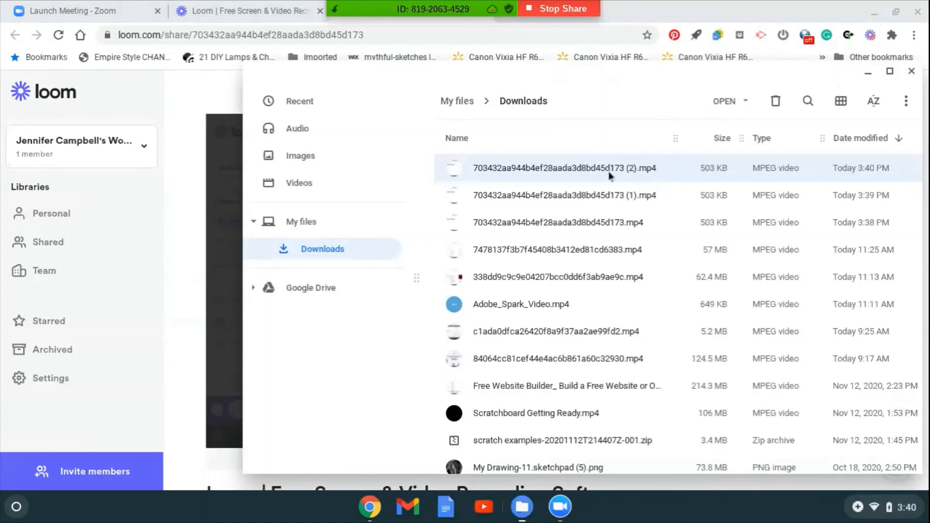